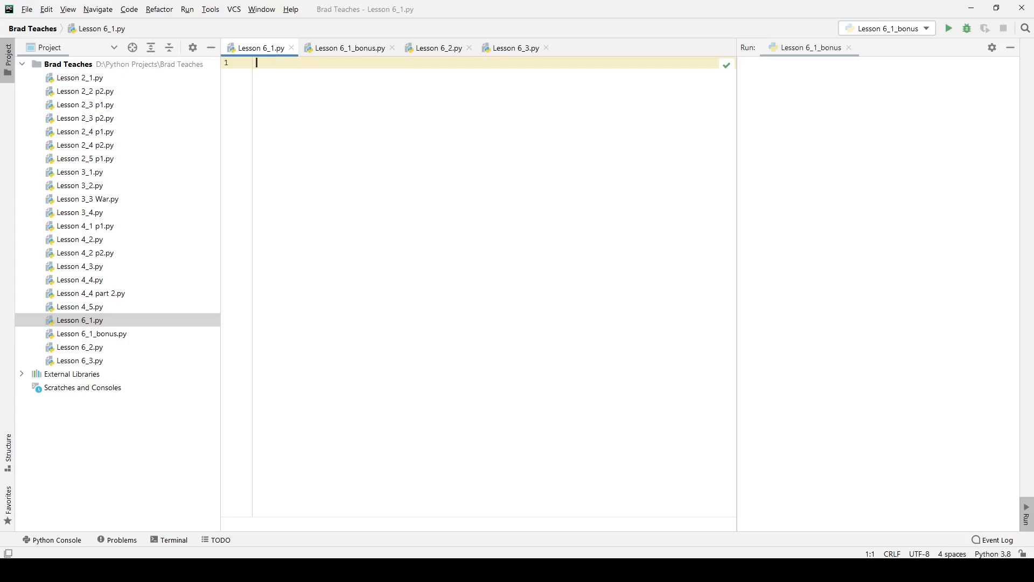
pyautogui.moveTo(244, 211)
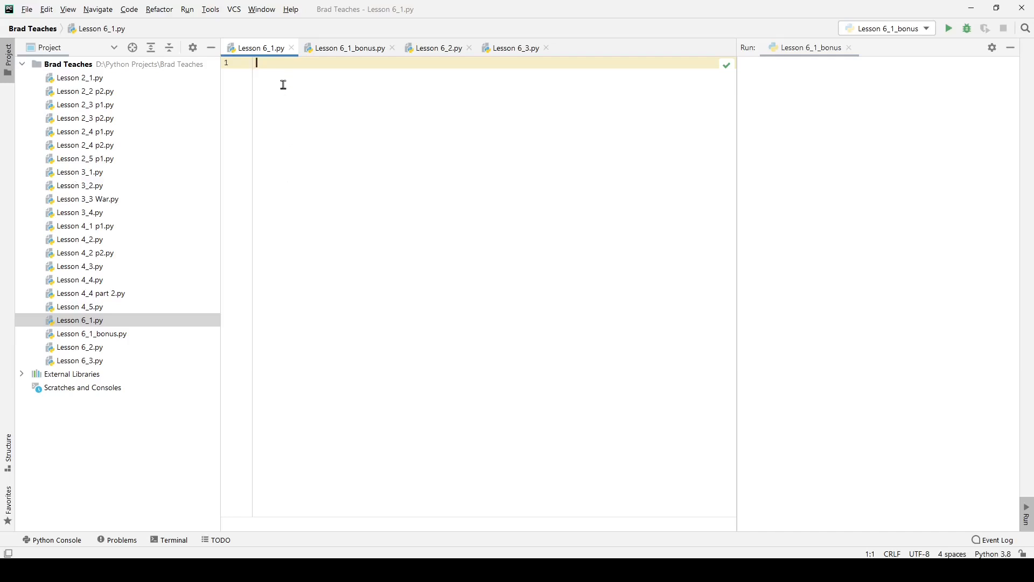
# Step: Begin line 1 with the assignment 'newDict =' awaiting its dictionary value
pyautogui.write('new')
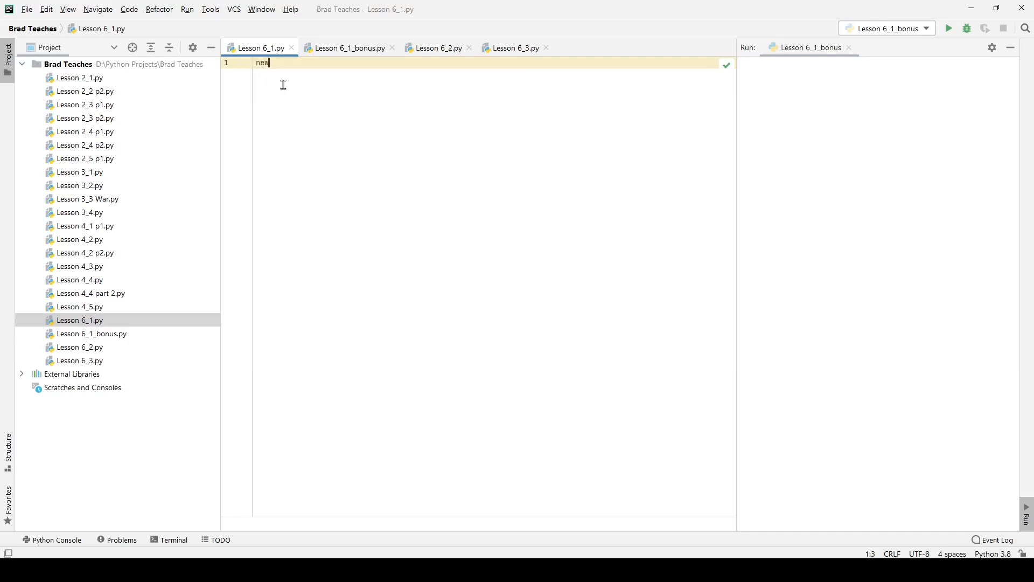
pyautogui.write('Intern')
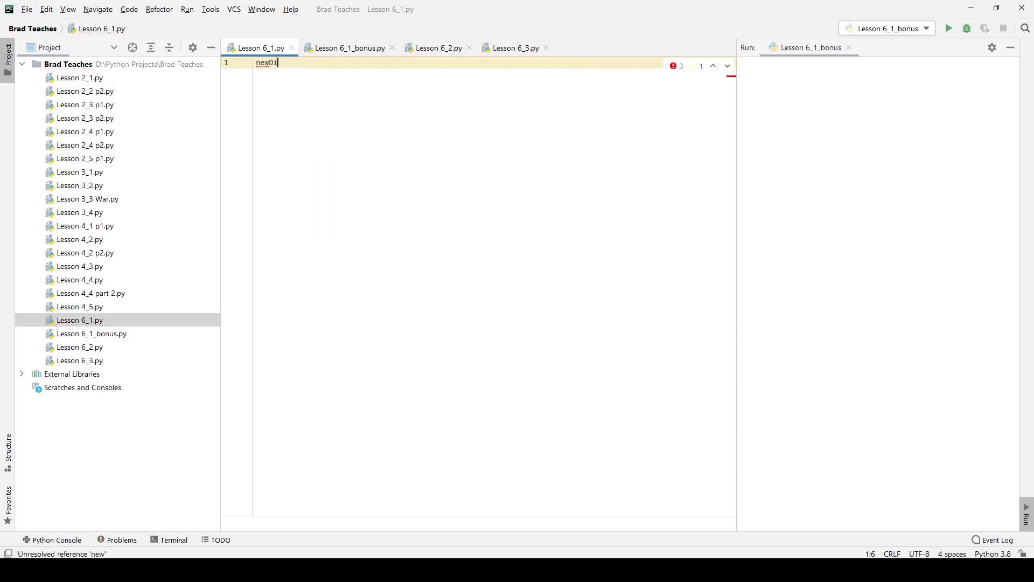
pyautogui.write('ct')
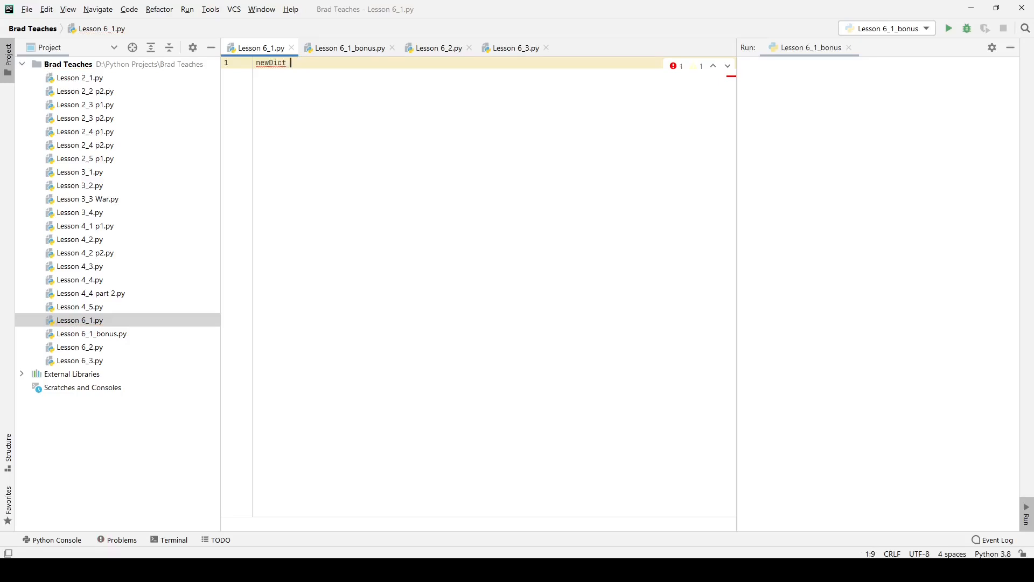
pyautogui.write('= {')
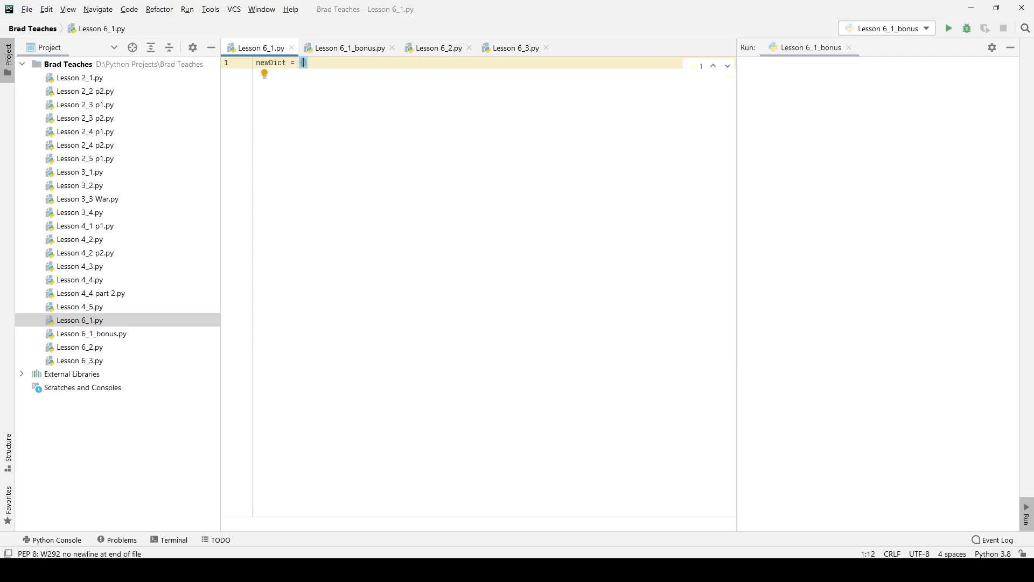
# Step: Write newDict's first entry 'irl':'in real life' and start an empty second entry on line 2
pyautogui.write("'':")
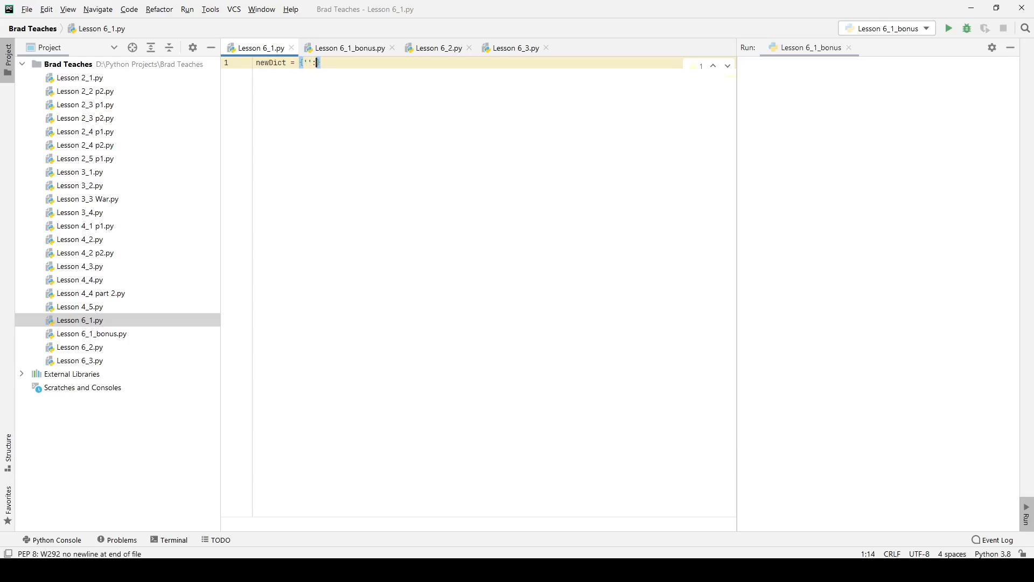
pyautogui.write('}')
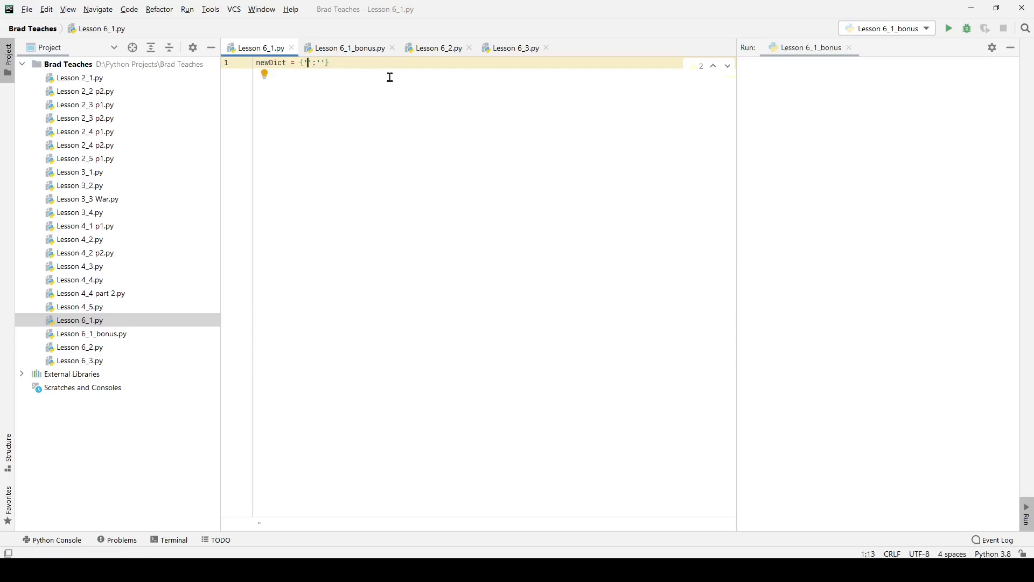
pyautogui.write('irl')
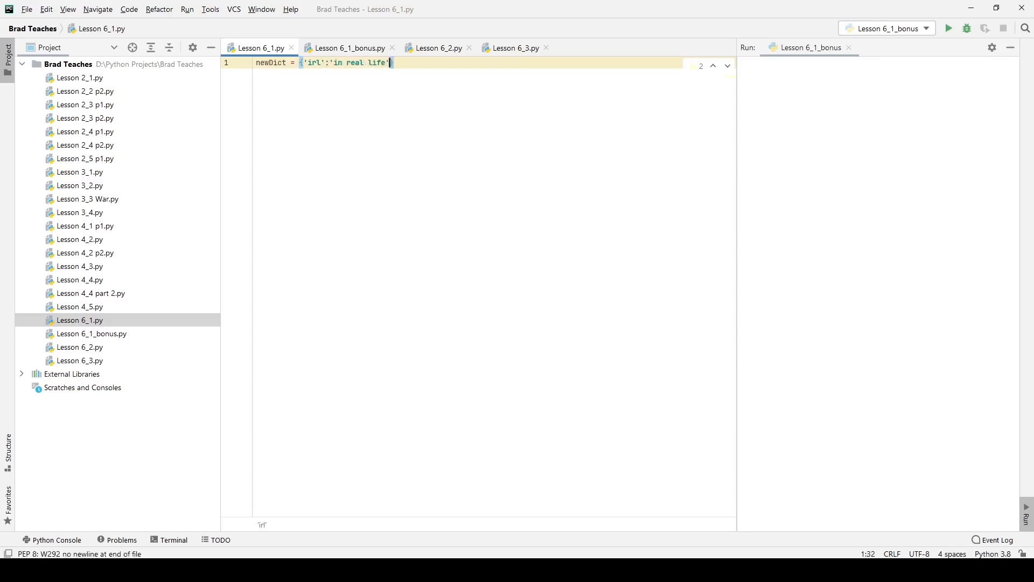
pyautogui.write(',')
pyautogui.press('enter')
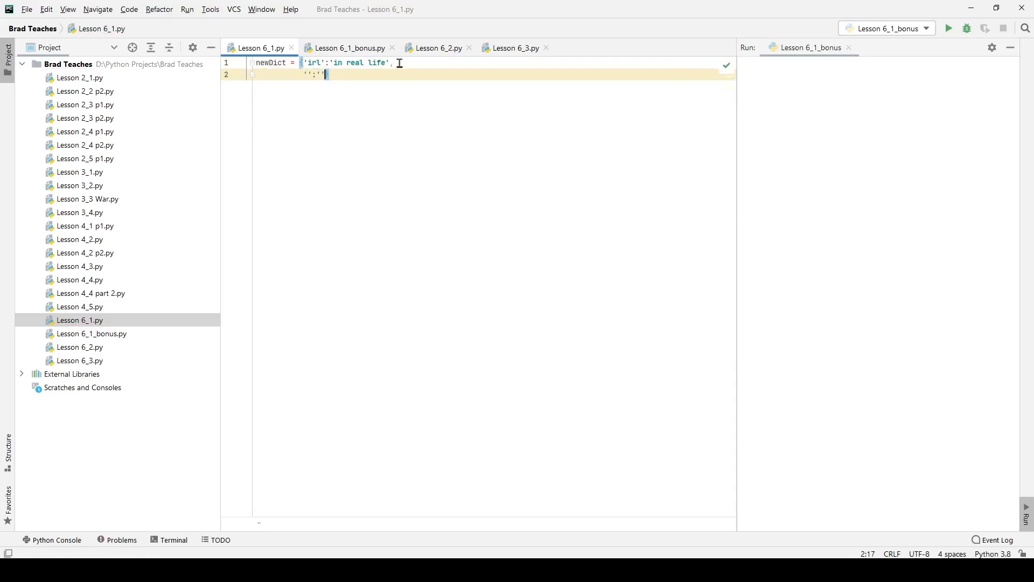
pyautogui.doubleClick(313, 62)
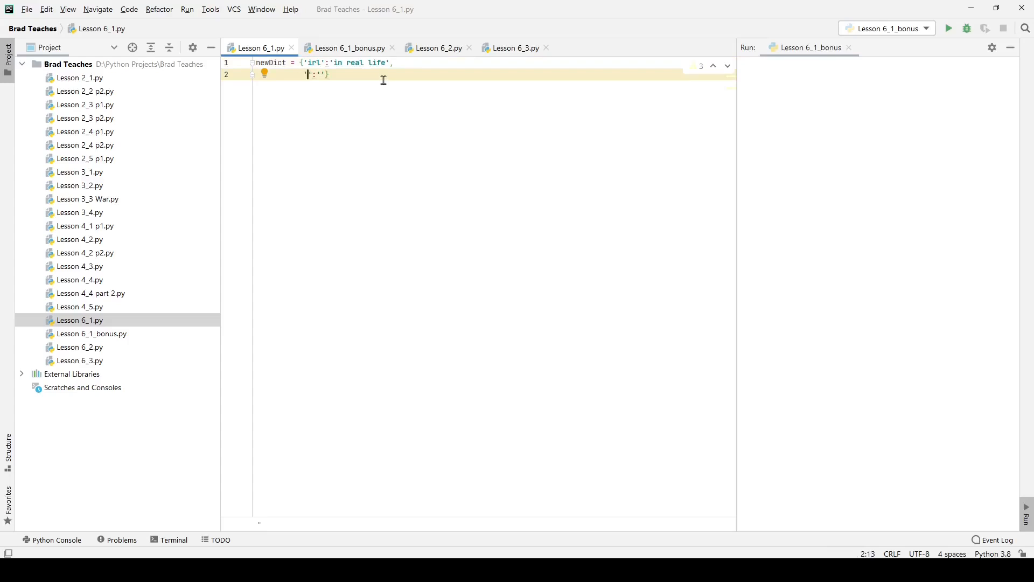
# Step: Add 'ftw':'for the win' and the remaining entries tbh, RT, dae and hmu to newDict
pyautogui.write('ftw')
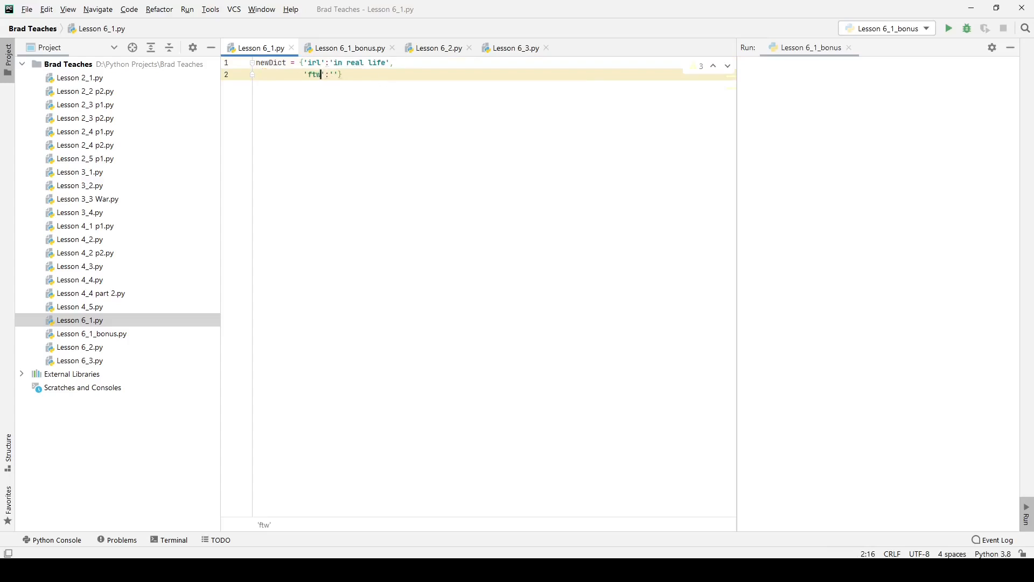
pyautogui.write('for the win')
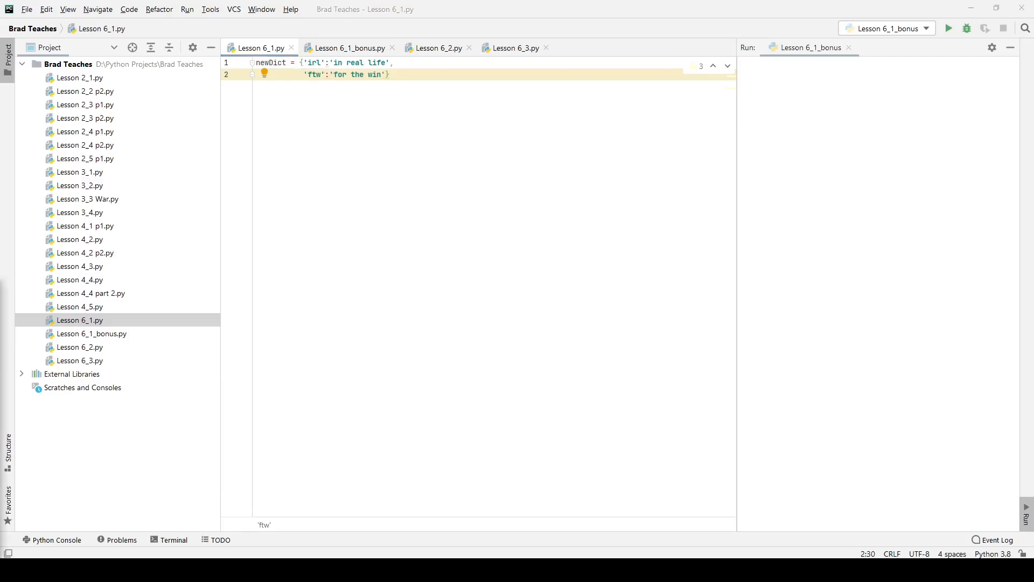
pyautogui.click(304, 63)
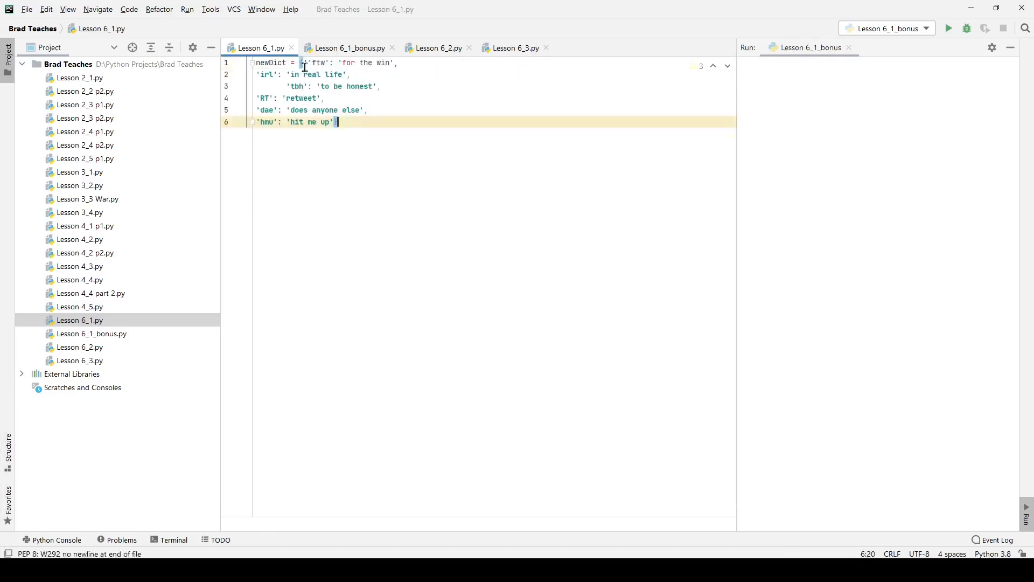
# Step: Realign each newDict entry on its own indented line under the brace, with blank lines below
pyautogui.click(303, 62)
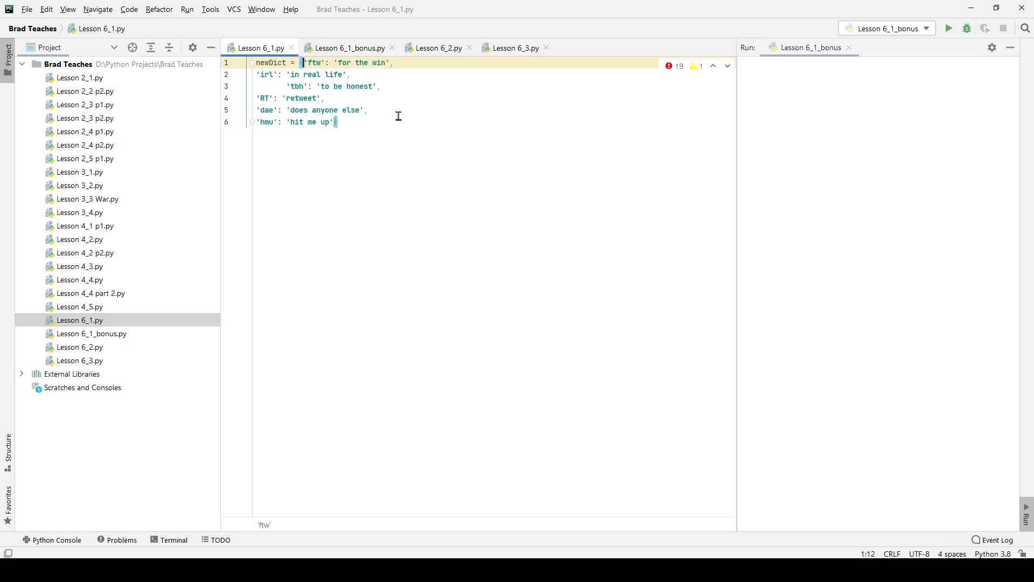
pyautogui.click(290, 86)
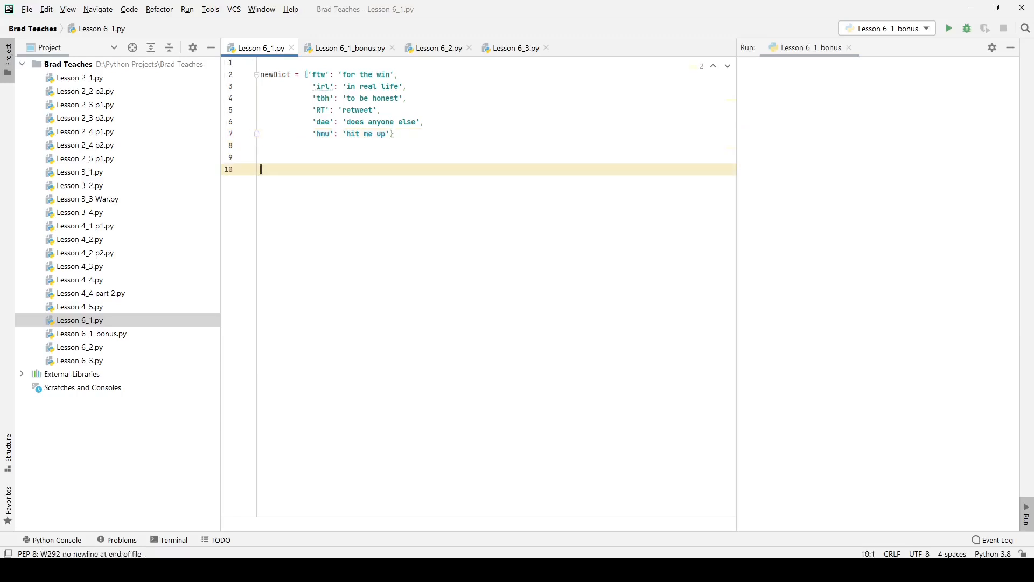
# Step: Add print(newDict) on line 10 and run Lesson 6_1 to show all six entries
pyautogui.write('p')
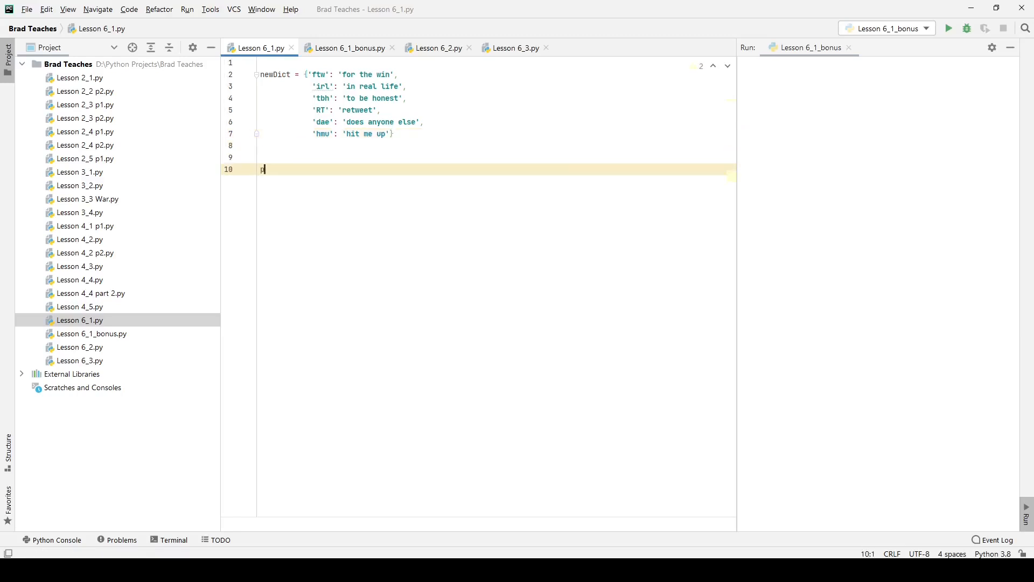
pyautogui.write('rint(n')
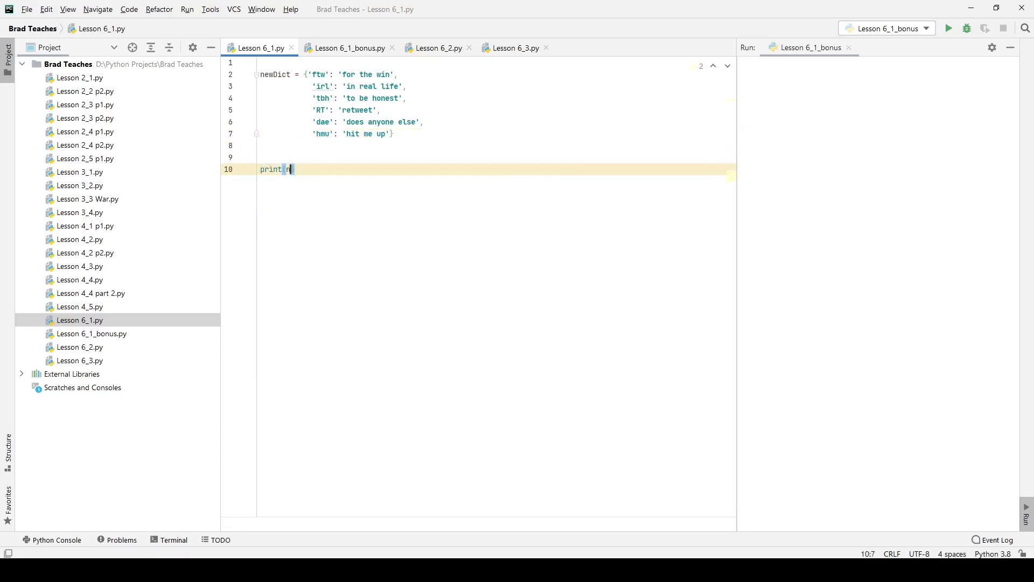
pyautogui.rightClick(303, 169)
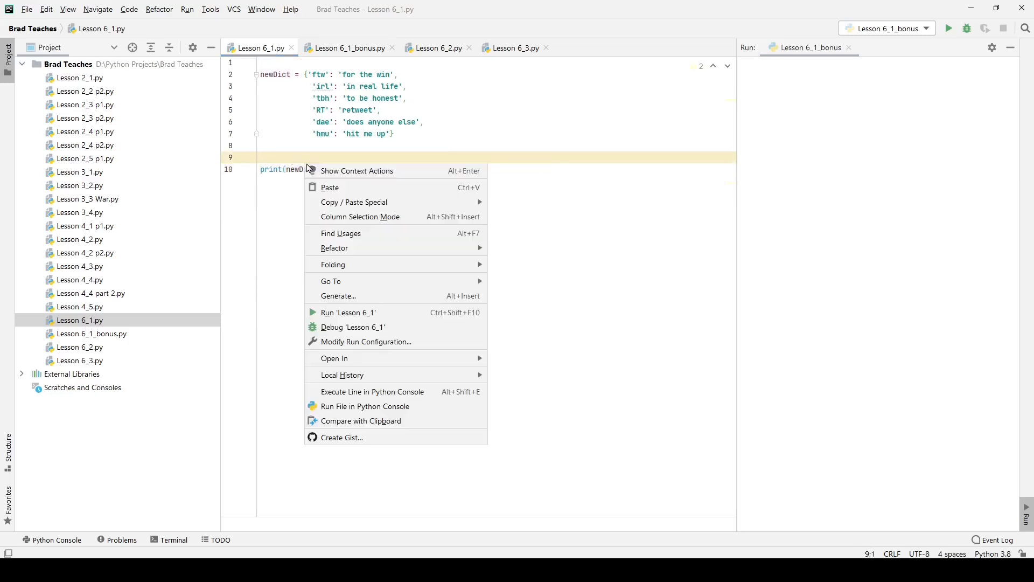
pyautogui.click(347, 312)
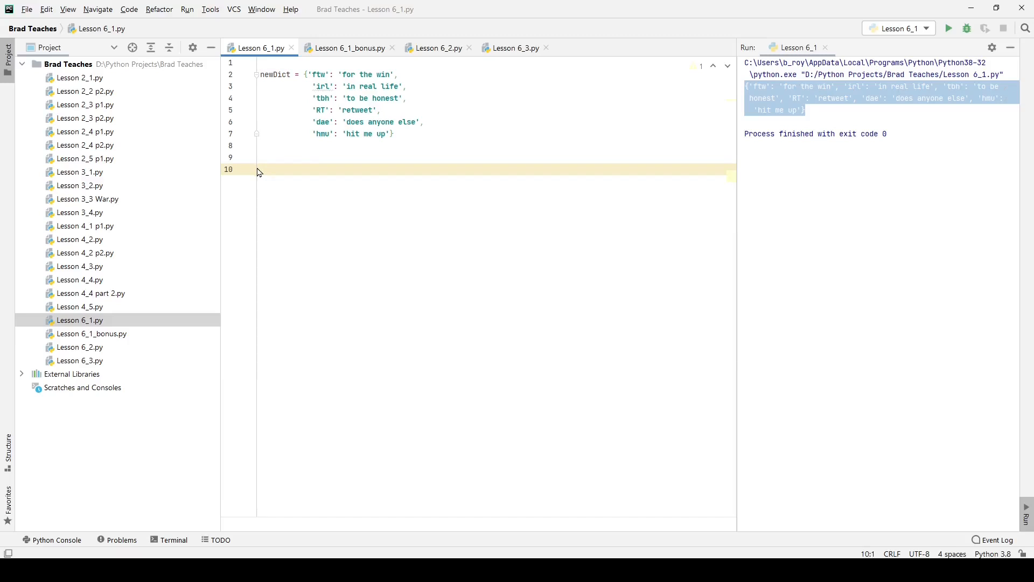
# Step: Set userAbbreviation from input("What internet slang would you like to know about?") on line 10
pyautogui.write('user')
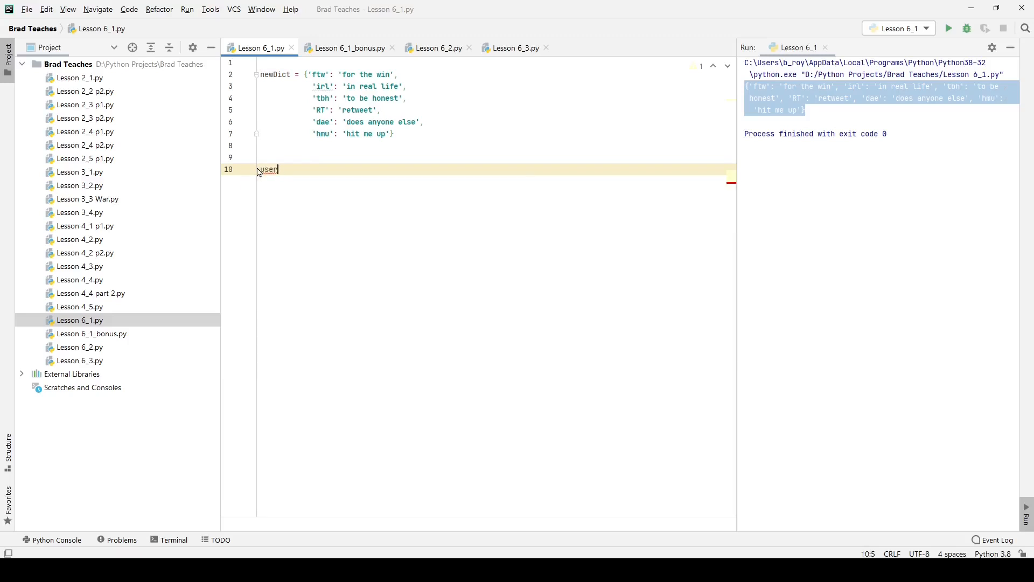
pyautogui.write('Abbreviation =')
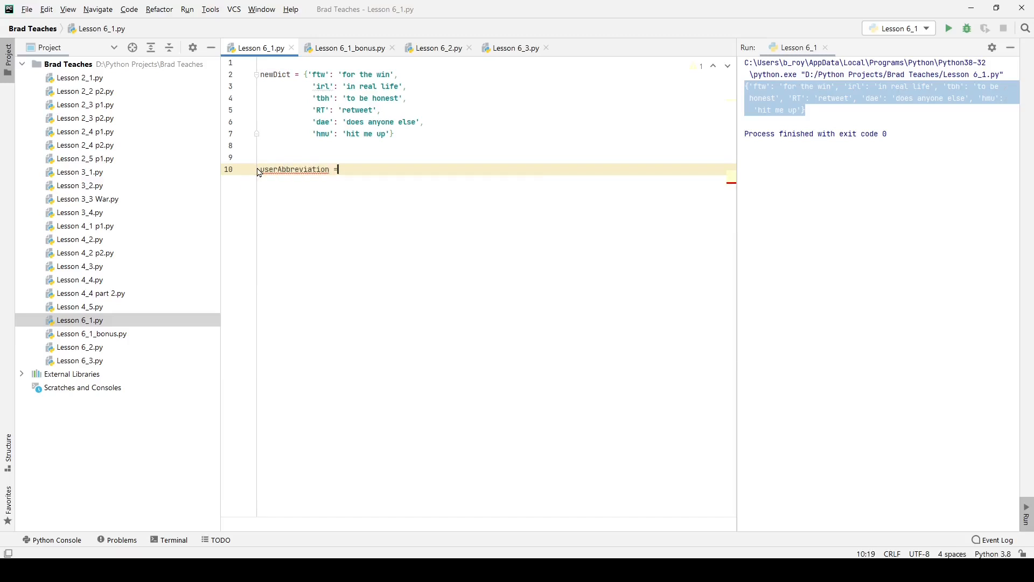
pyautogui.write('input("What internet slang')
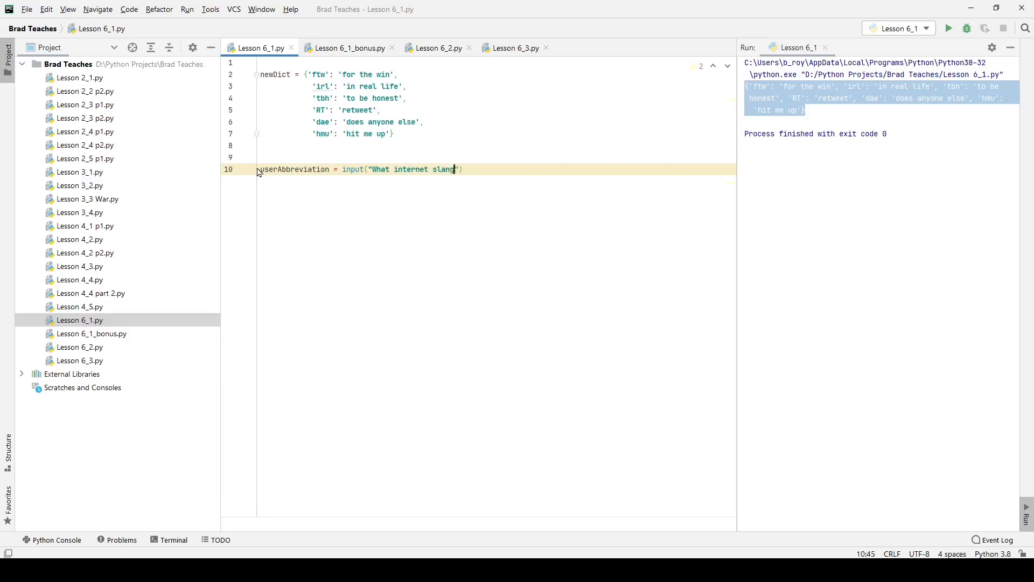
pyautogui.write('would y')
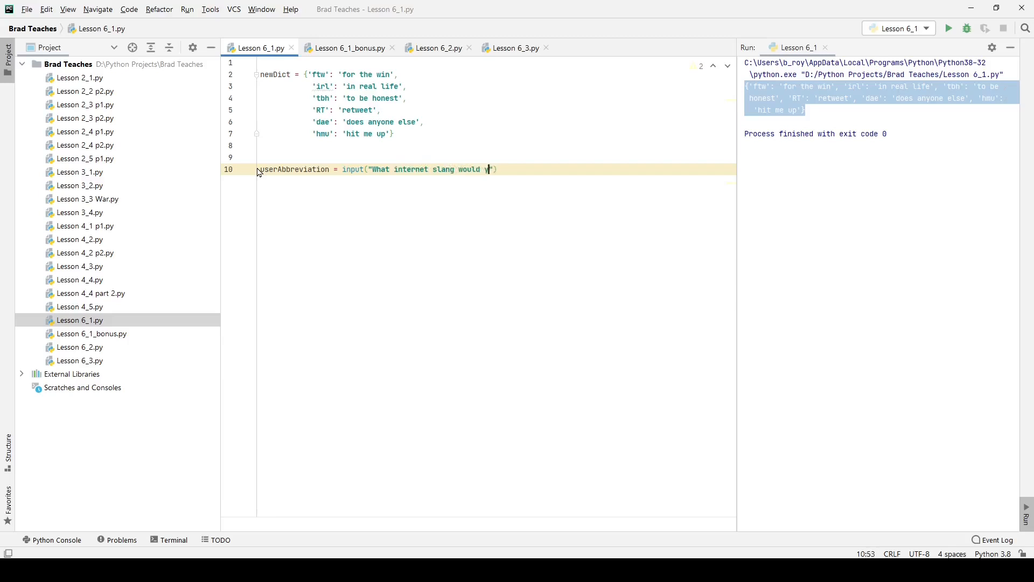
pyautogui.write('ou like to know a')
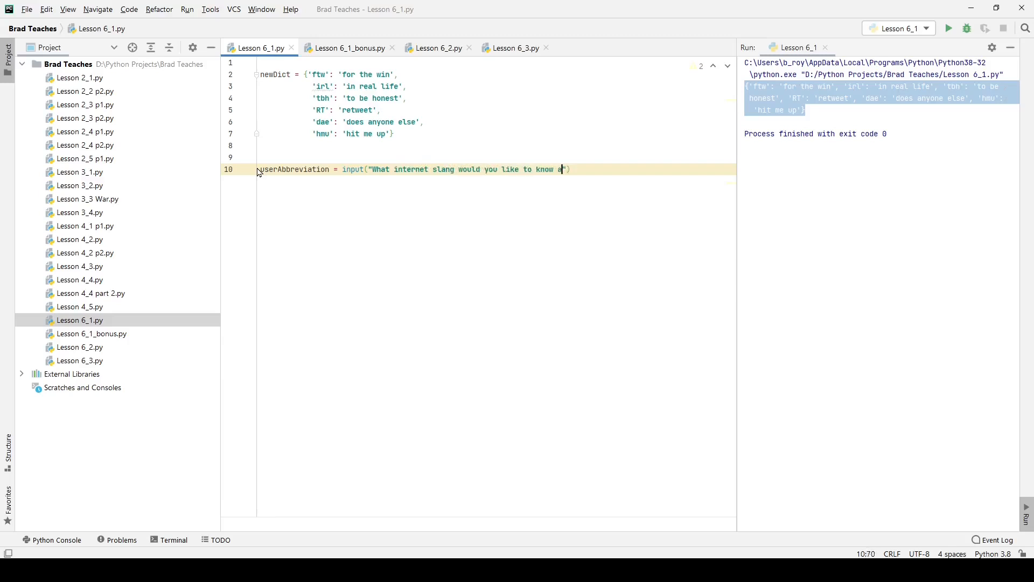
pyautogui.write('bout?')
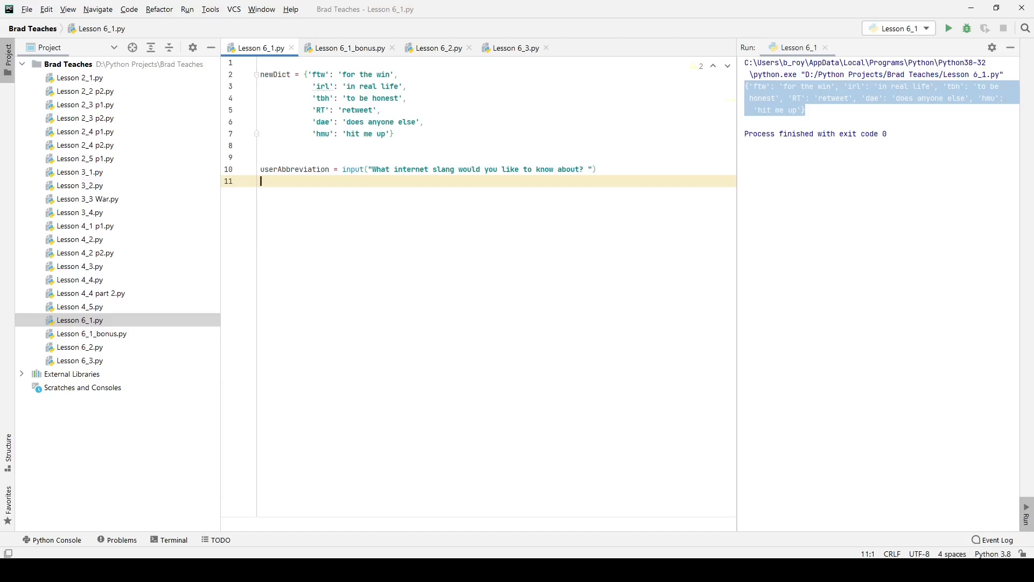
# Step: Write 'if userAbbreviation in newDict:' on line 12 with a print call started in its body
pyautogui.write('if')
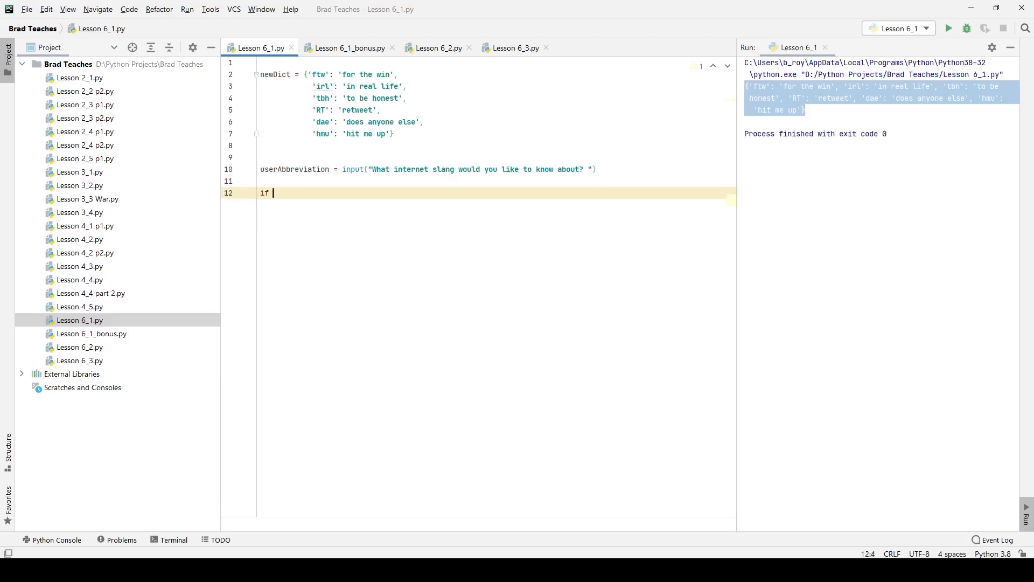
pyautogui.write('userAbbreviation i')
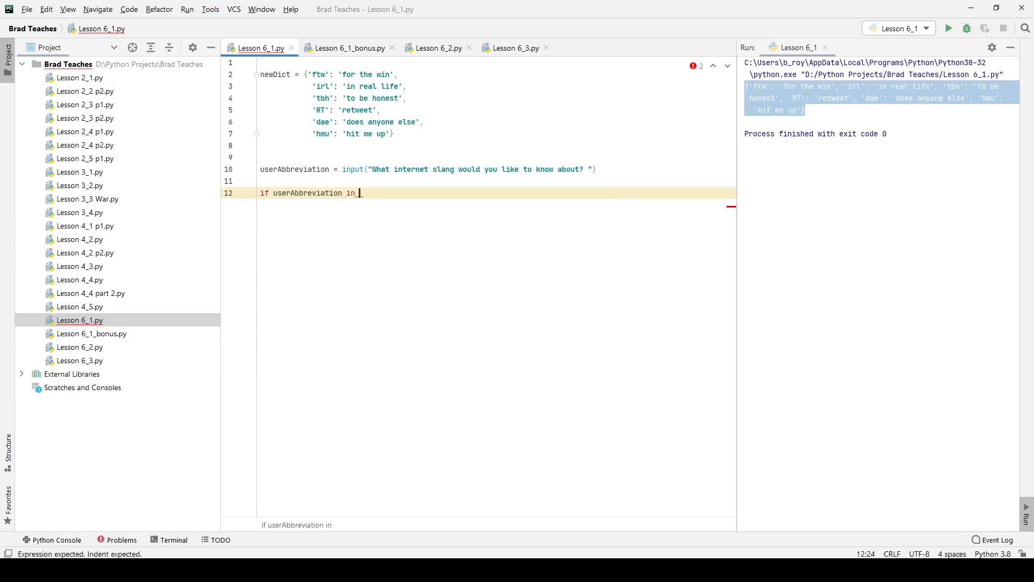
pyautogui.write('newDict')
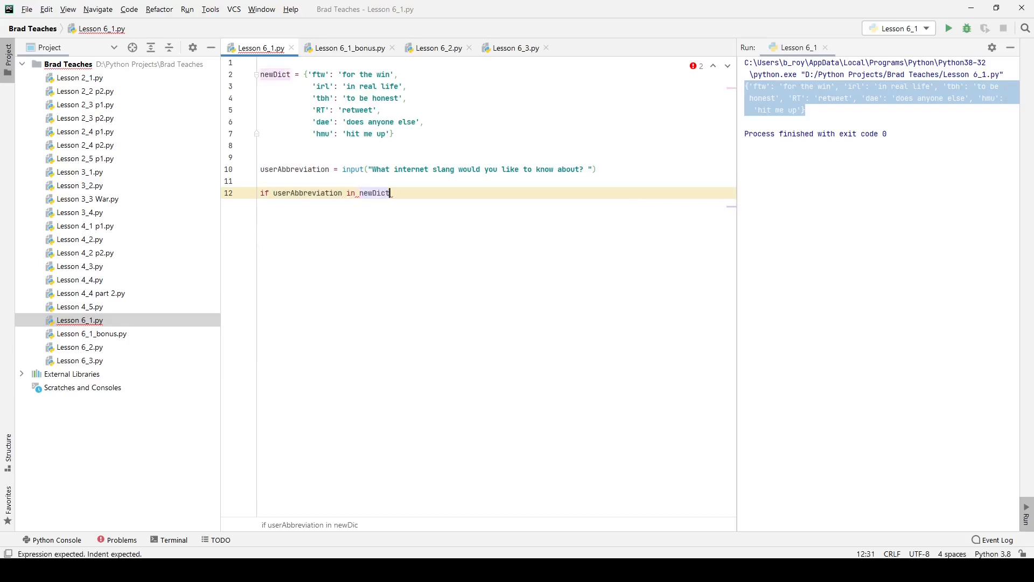
pyautogui.press('enter')
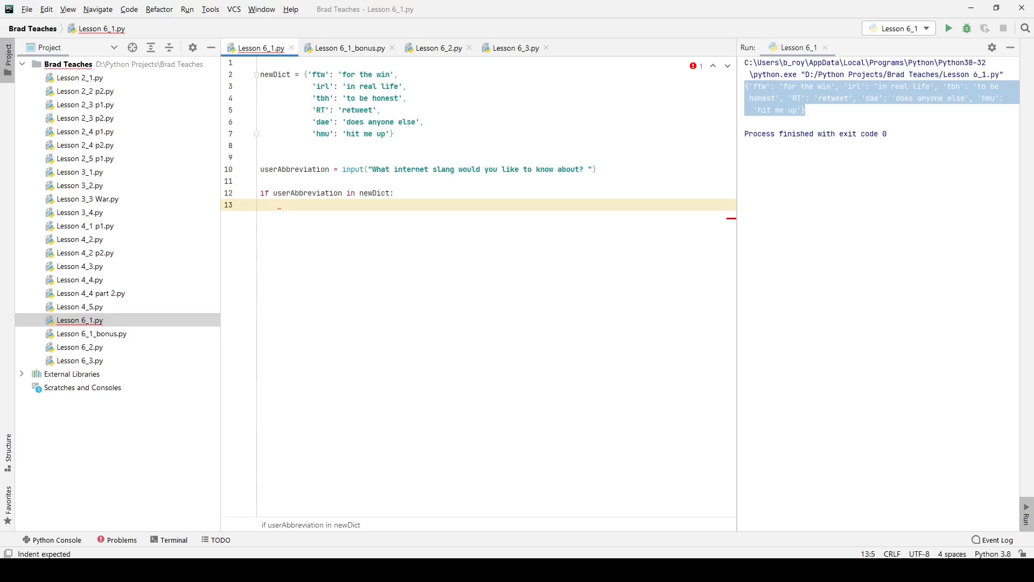
pyautogui.write('print("')
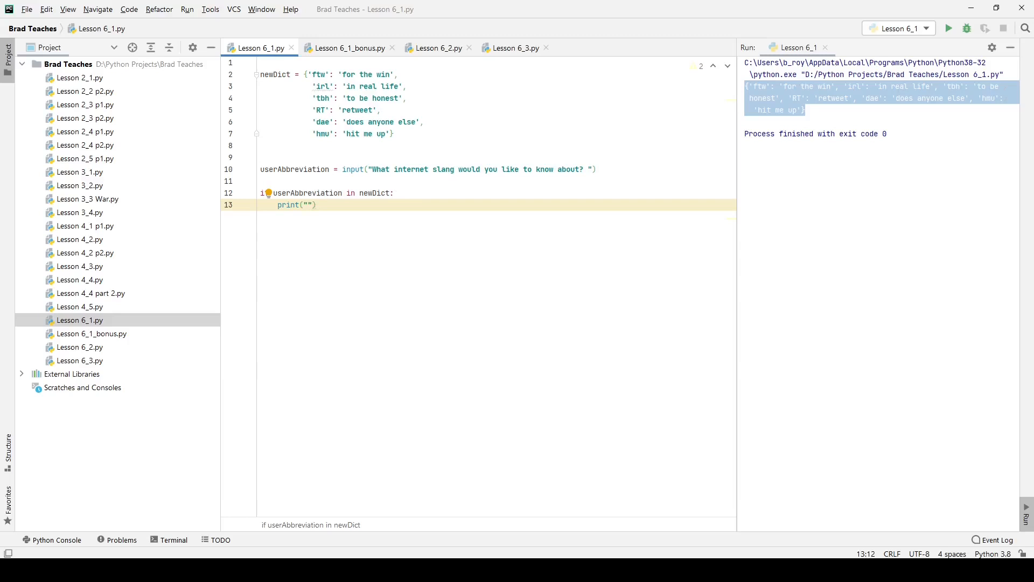
# Step: Print "The meaning of the given slang is: " + newDict[userAbbreviation], then start else: below
pyautogui.write('The meaning of the')
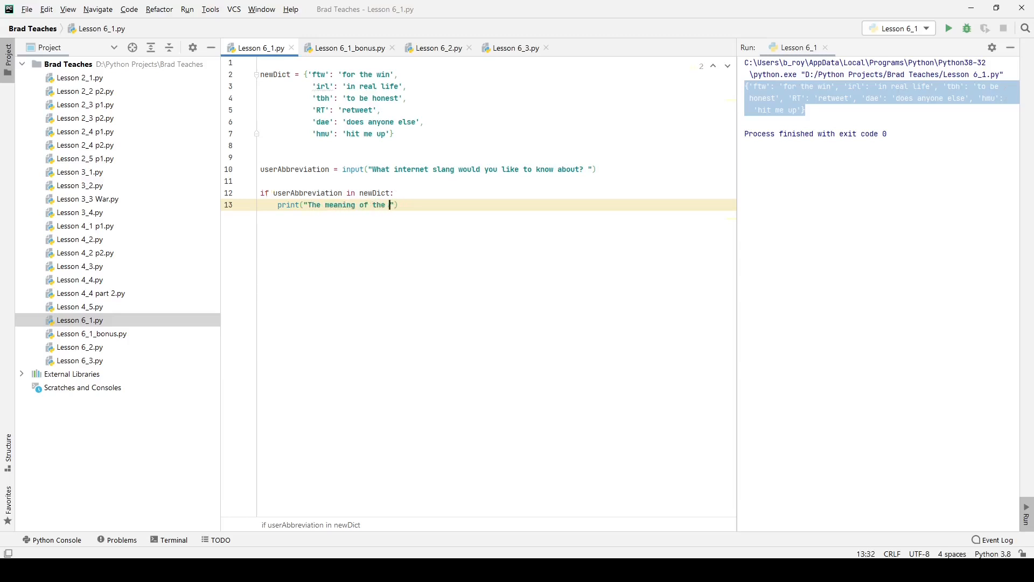
pyautogui.write('given')
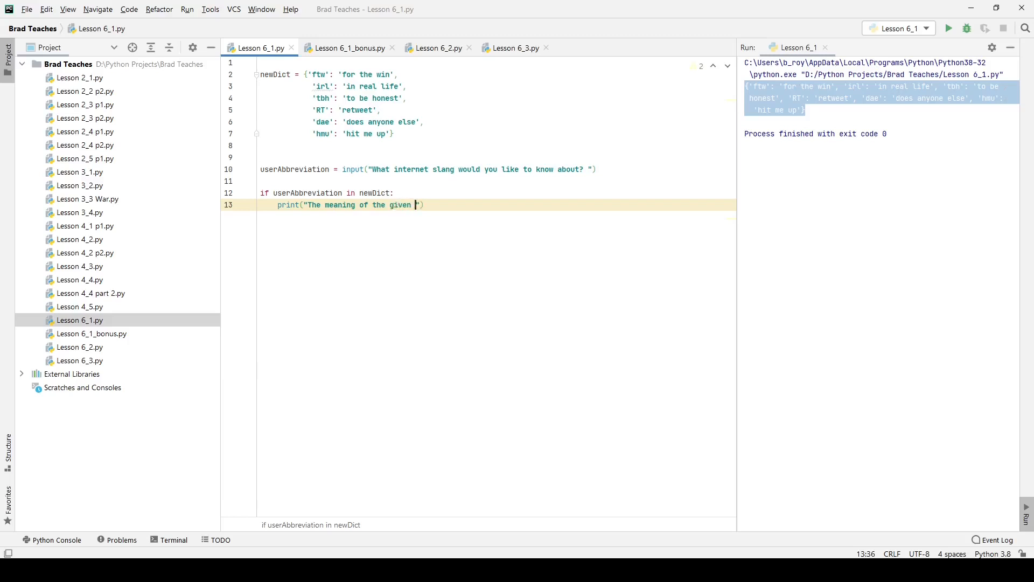
pyautogui.write('slang is:')
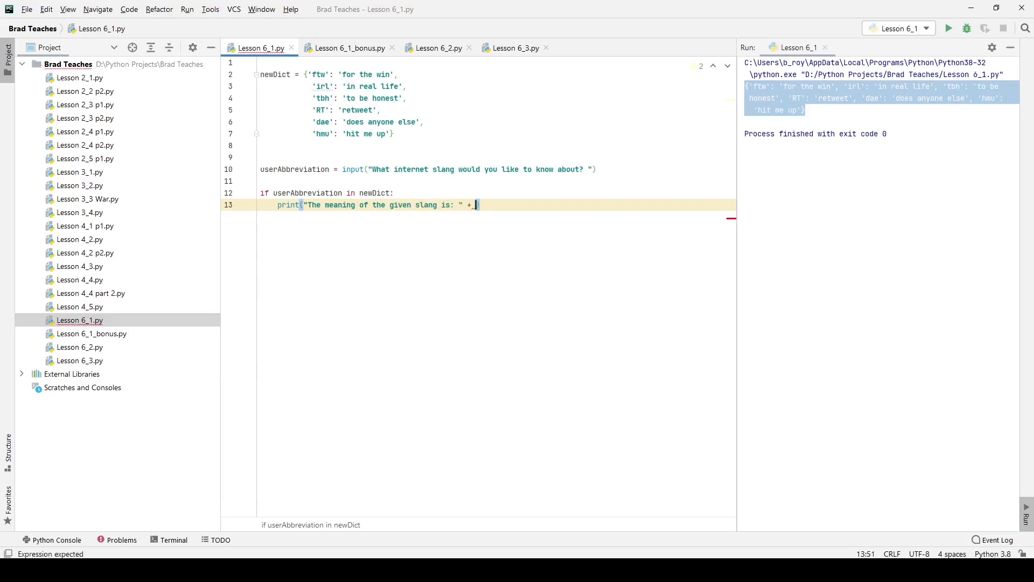
pyautogui.write('newDict[')
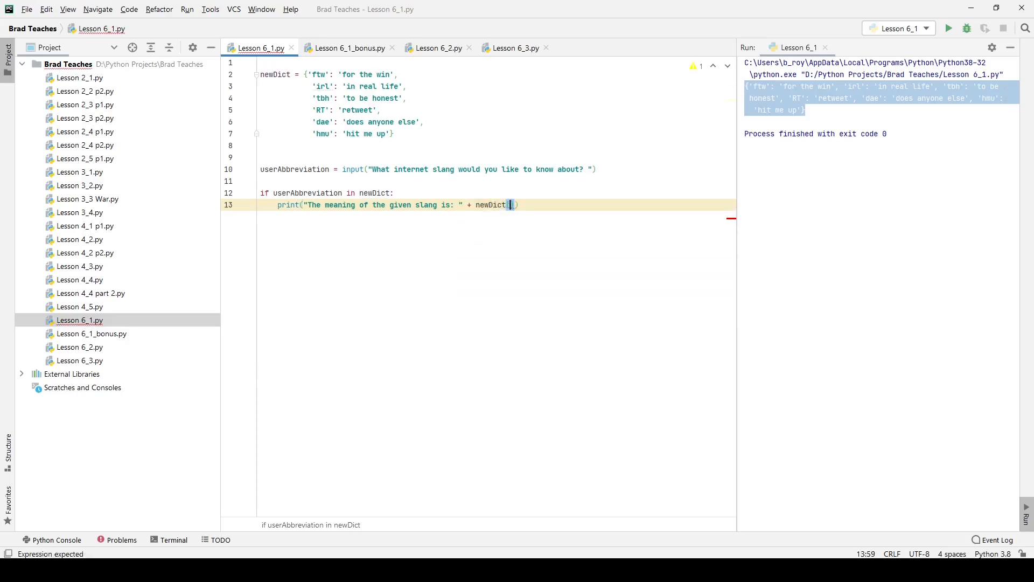
pyautogui.write('[')
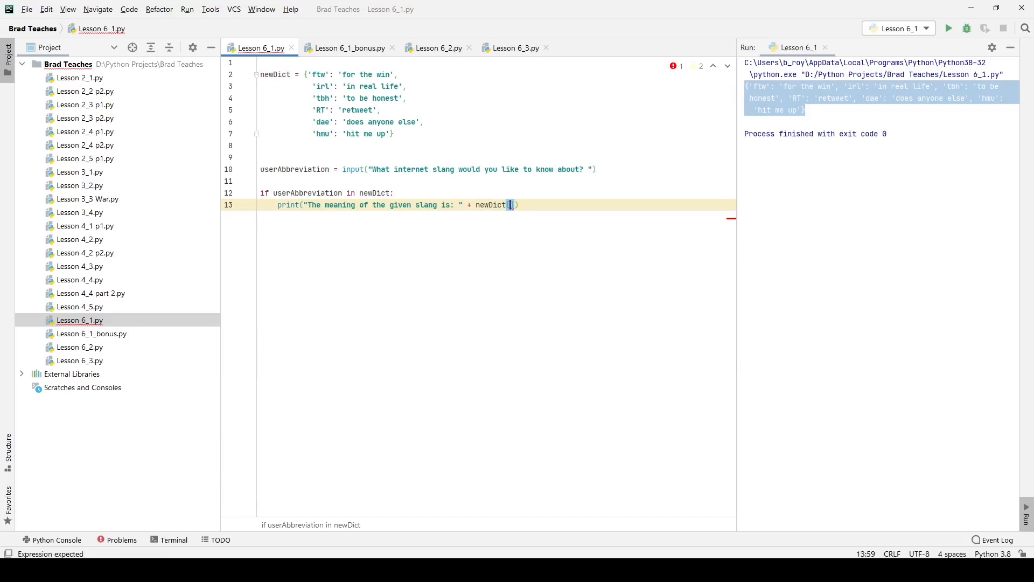
pyautogui.write('userAbbreviation')
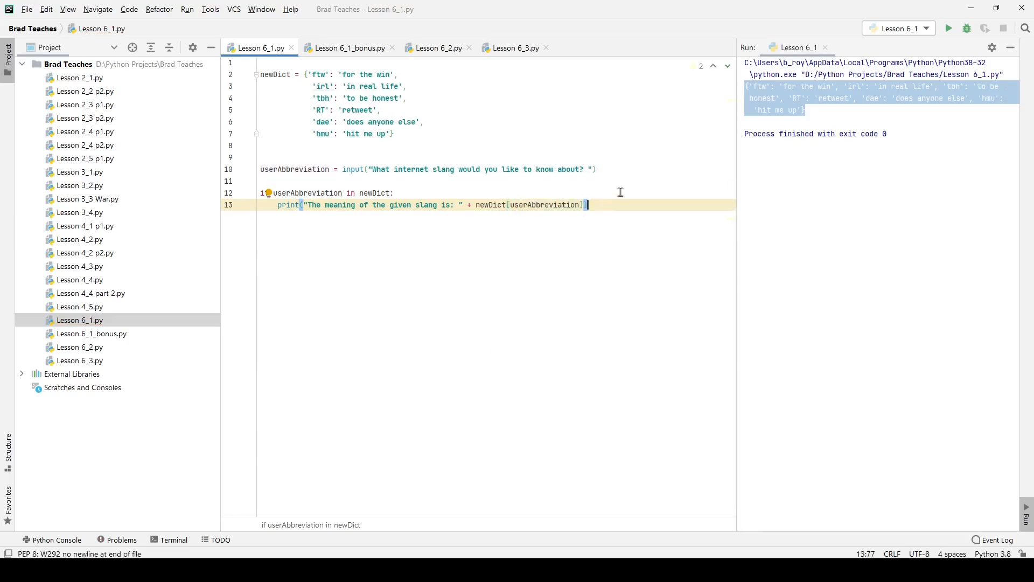
pyautogui.write('else:')
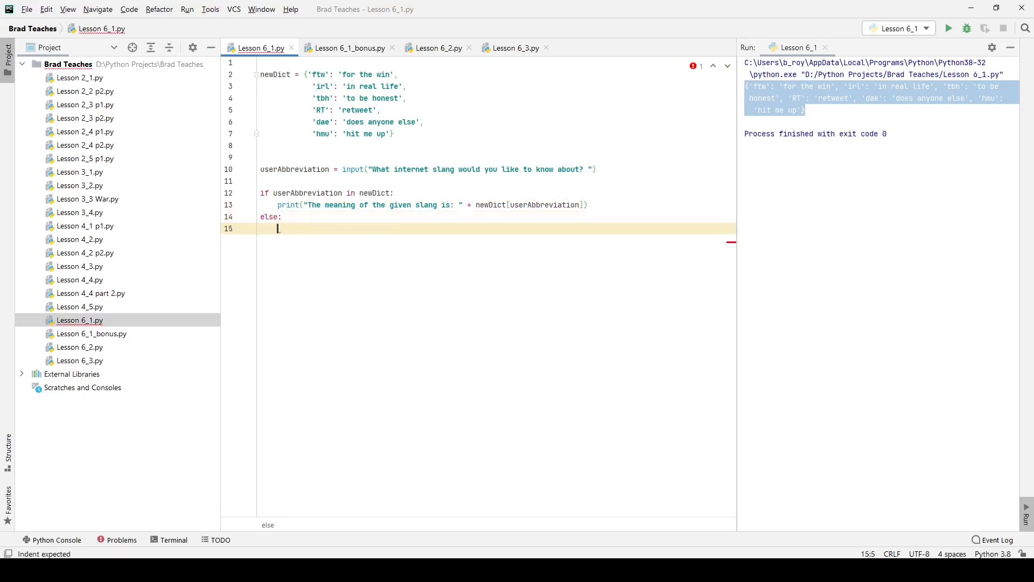
# Step: Make else print "The slang you requested is not in our dictionary? ", correcting the initial wording
pyautogui.write('print')
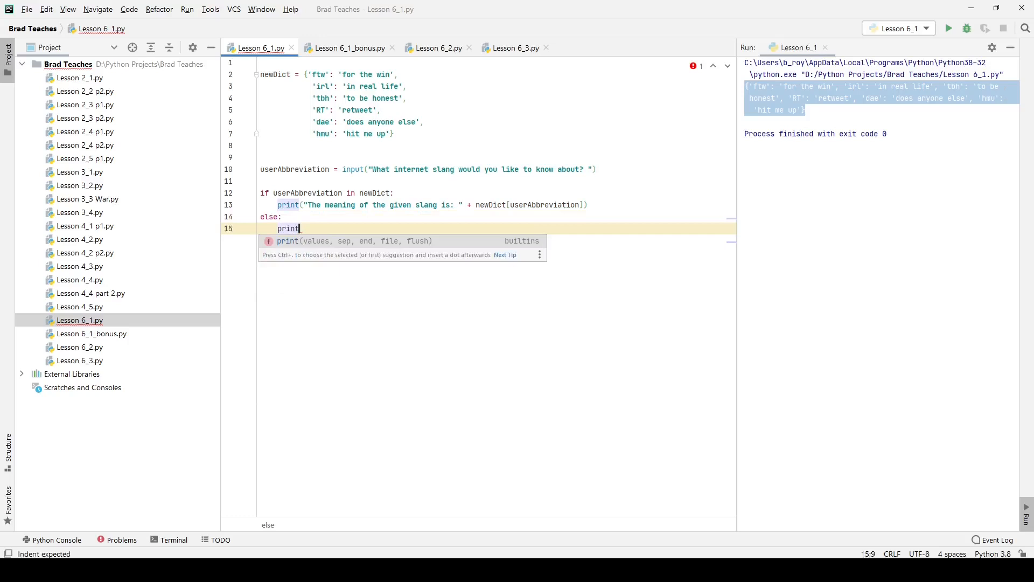
pyautogui.write('("T"')
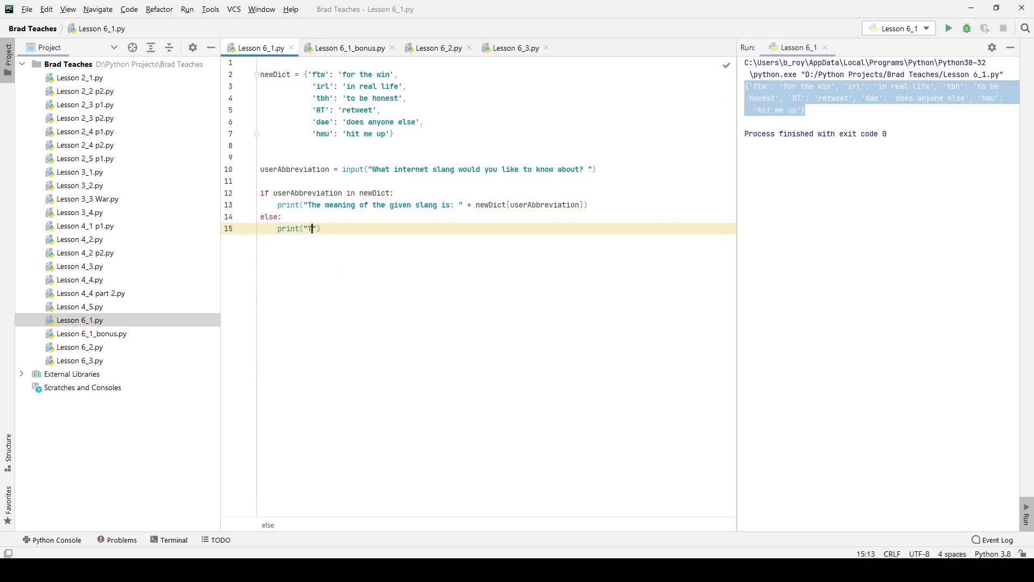
pyautogui.write('he value given')
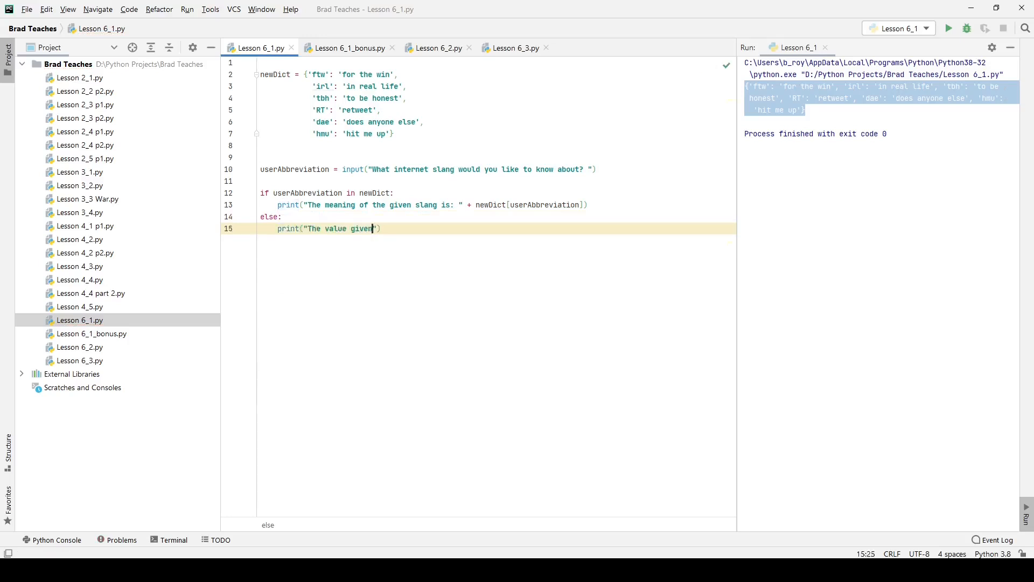
pyautogui.press('Backspace')
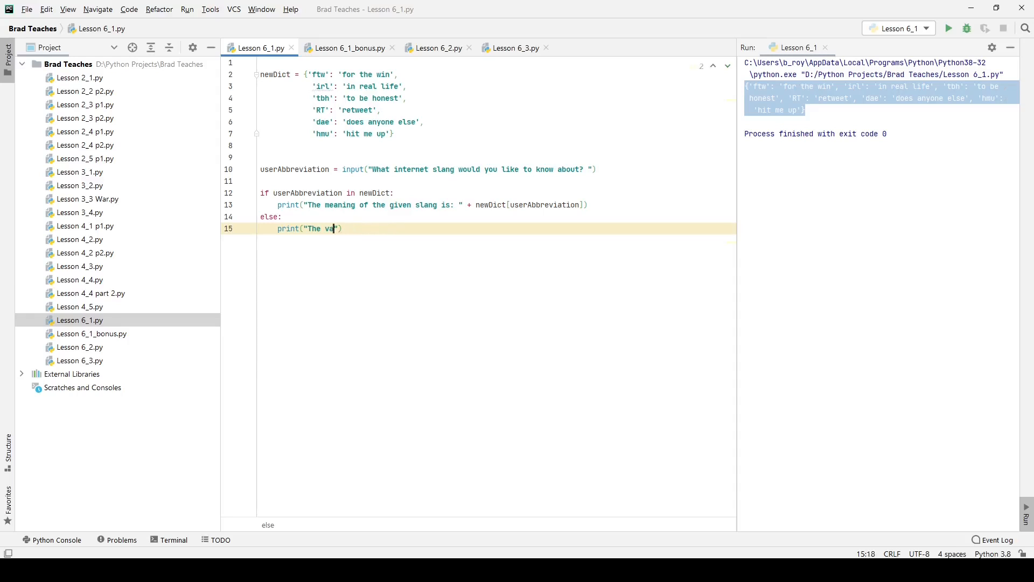
pyautogui.write('slang you')
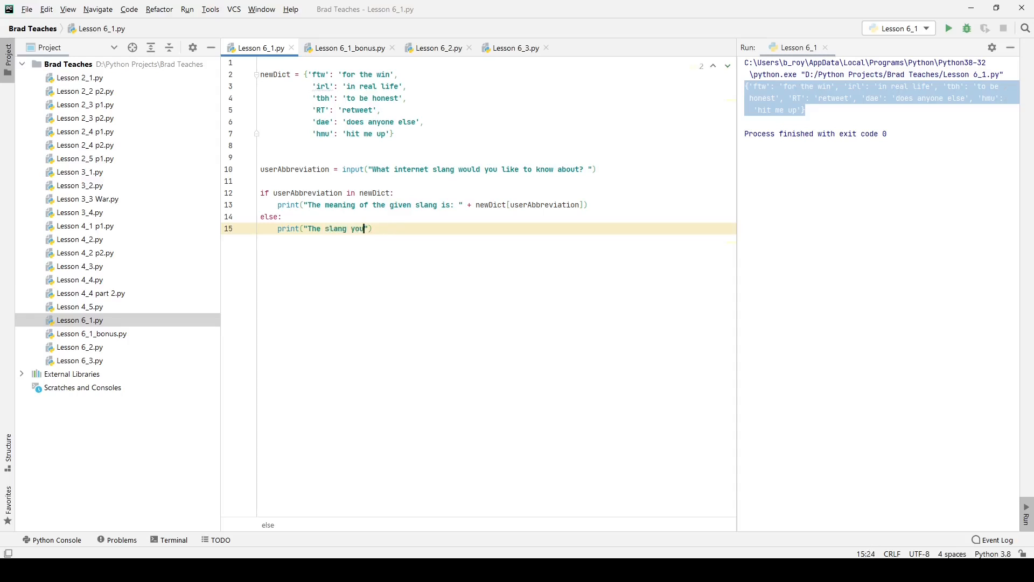
pyautogui.write('requested is')
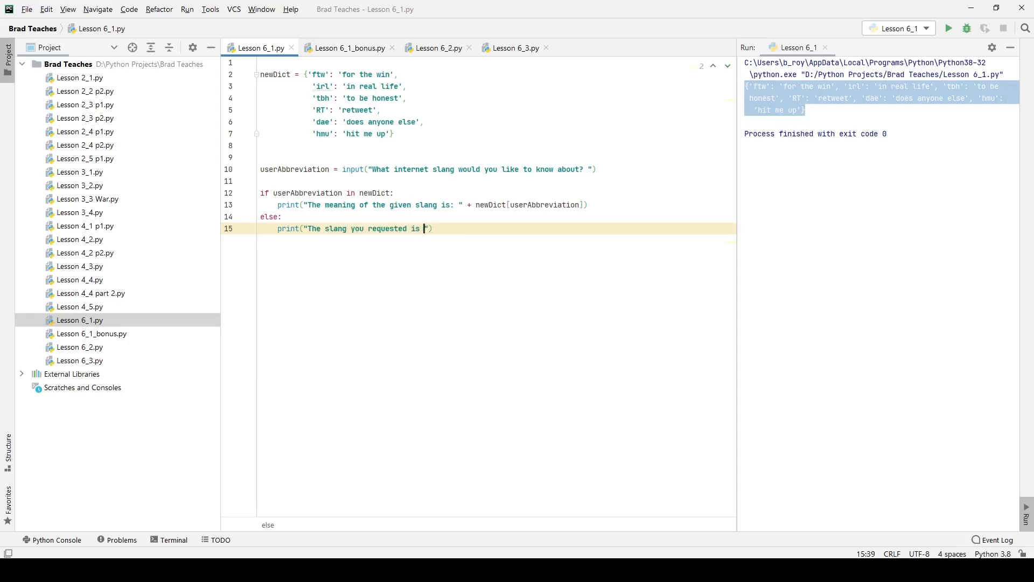
pyautogui.write('not in our dict')
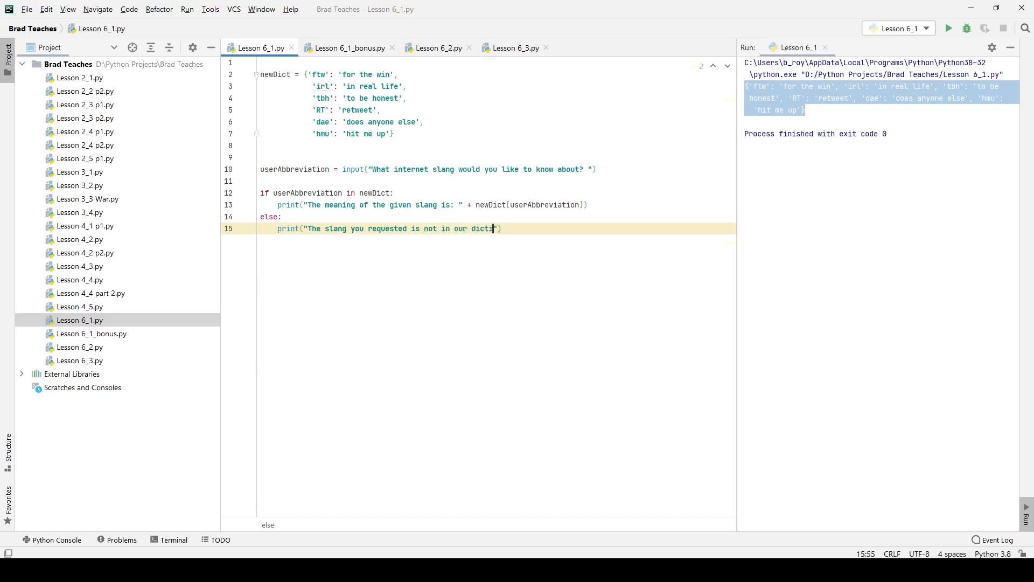
pyautogui.write('ionary?')
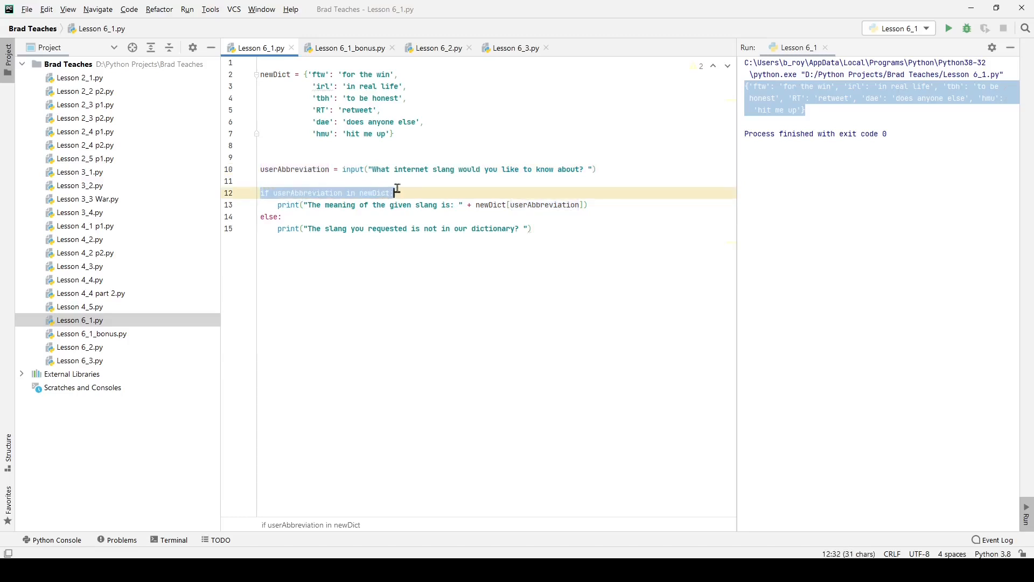
# Step: Run Lesson 6_1 so it prompts for the internet slang to look up
pyautogui.click(300, 205)
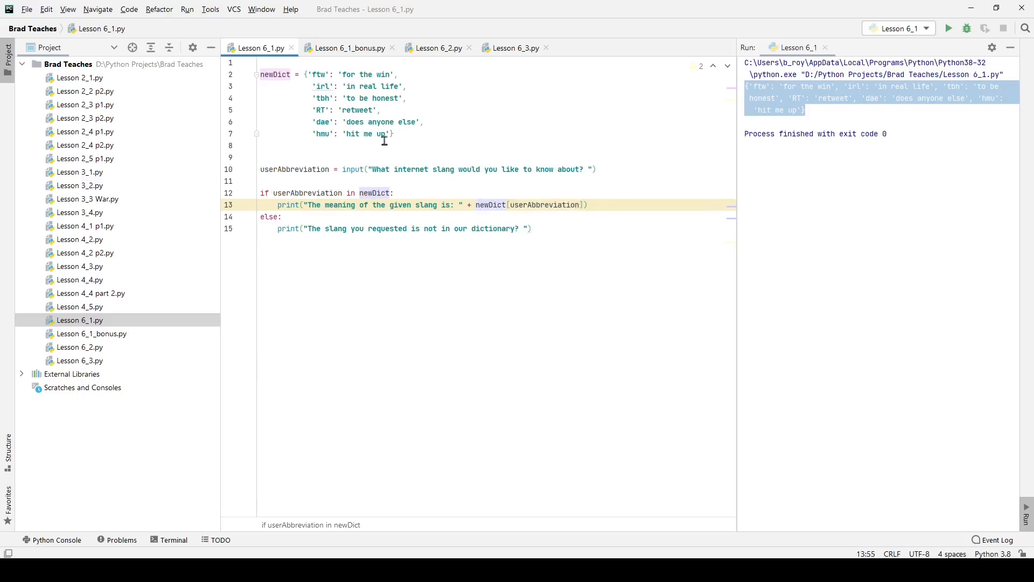
pyautogui.doubleClick(321, 134)
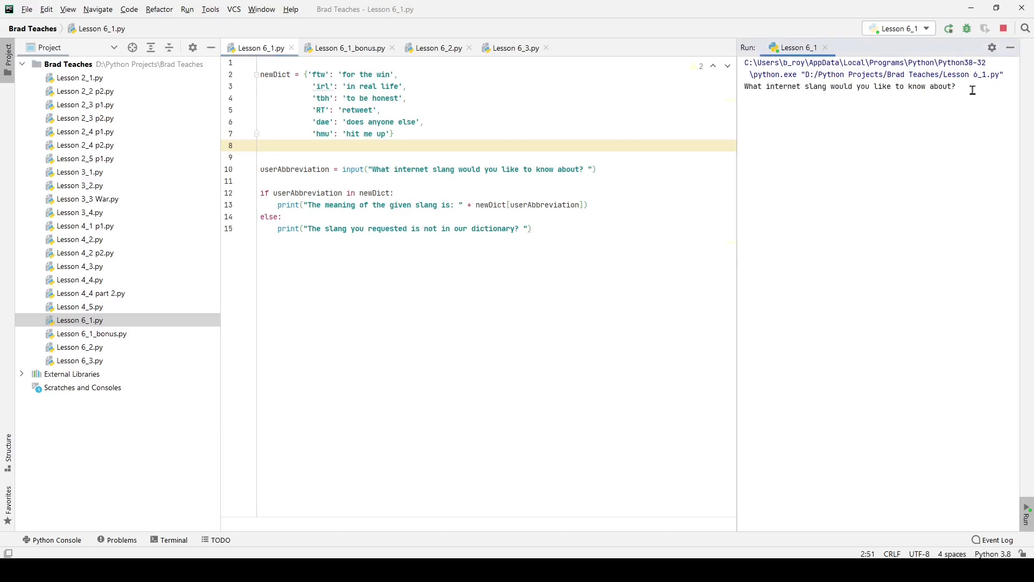
# Step: Enter RT at the prompt to get 'The meaning of the given slang is: retweet' printed
pyautogui.write('RT')
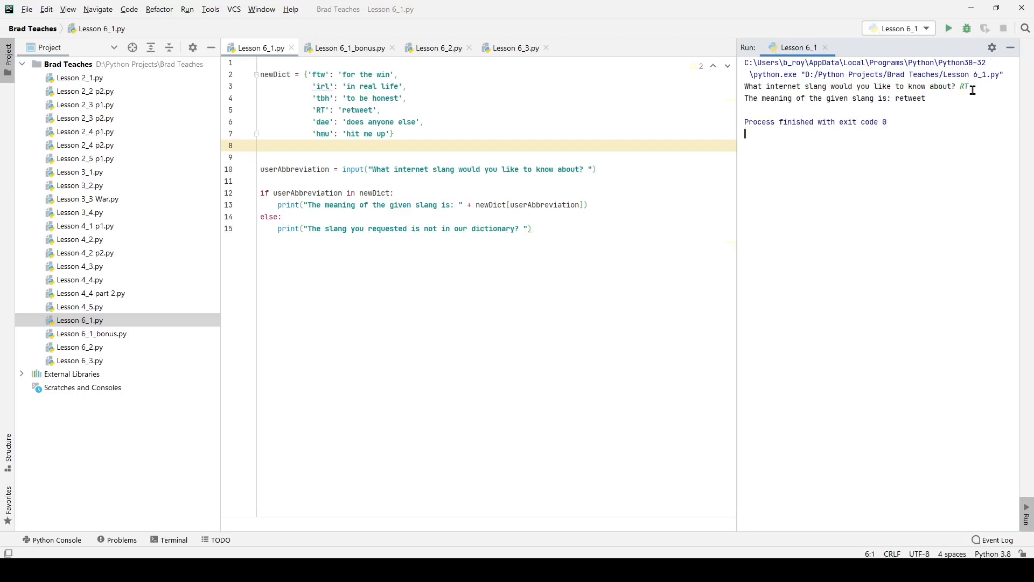
pyautogui.moveTo(555, 239)
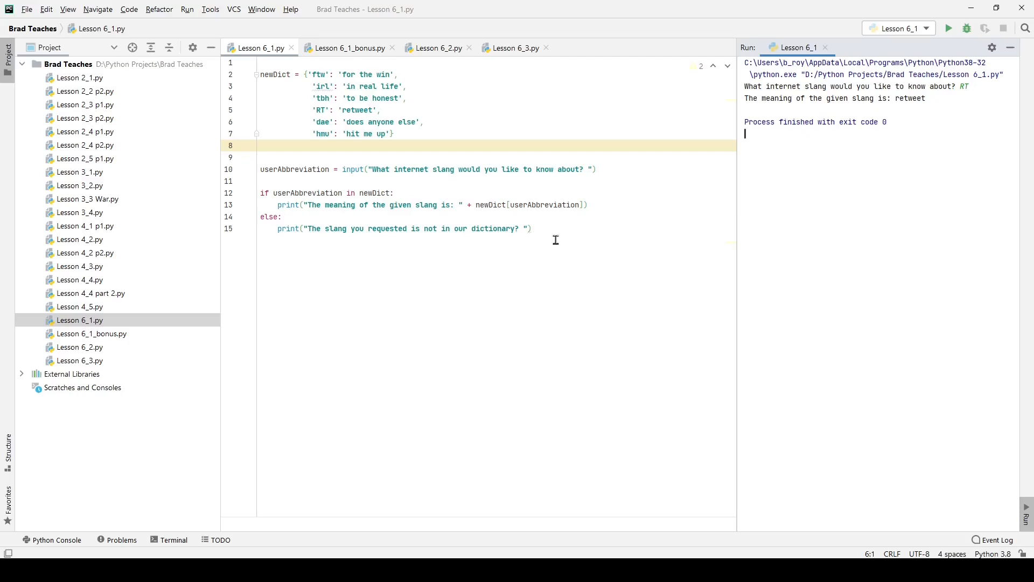